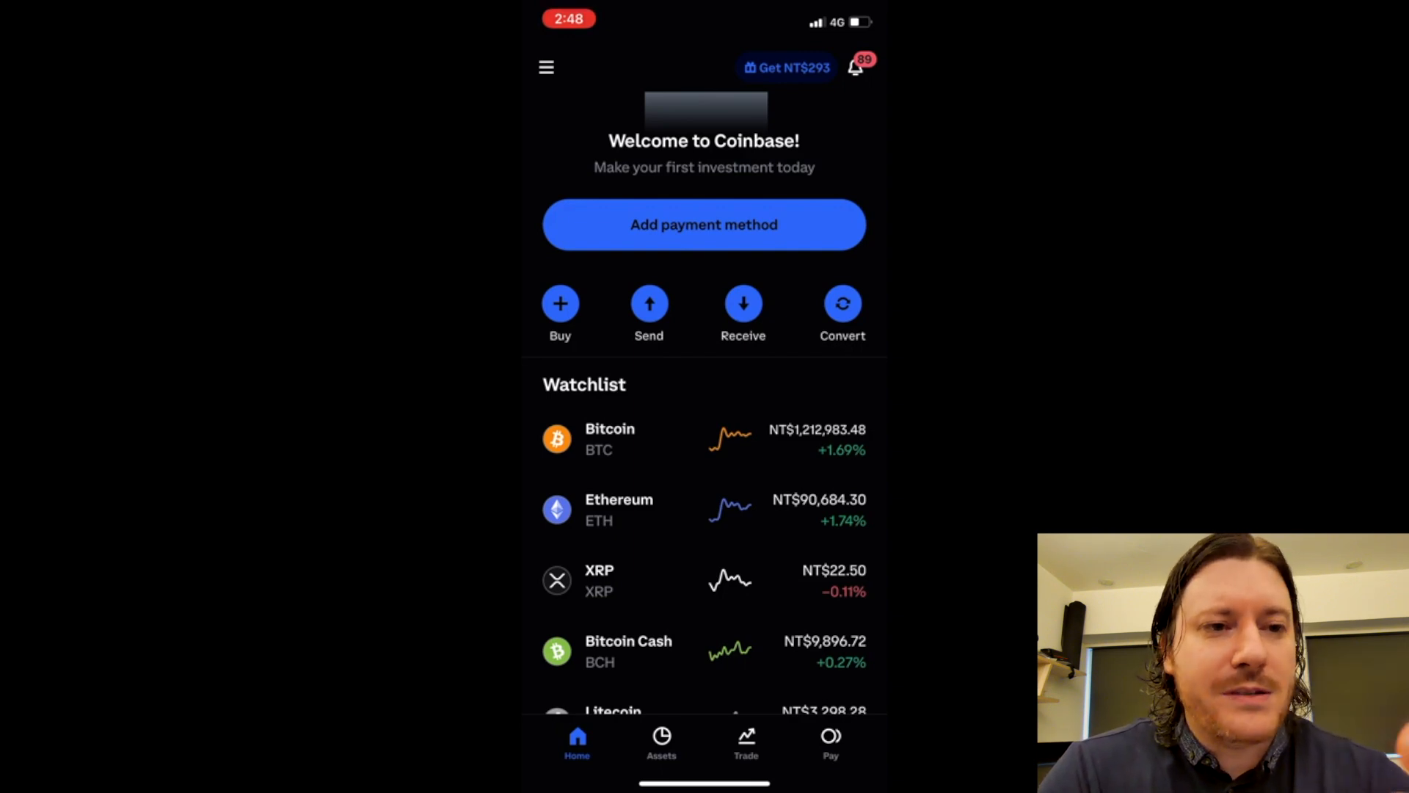
Step: Start receiving crypto and switch away from the default Bitcoin wallet to pick another asset
{"action": "scroll", "scroll_direction": "down", "scroll_amount": 3}
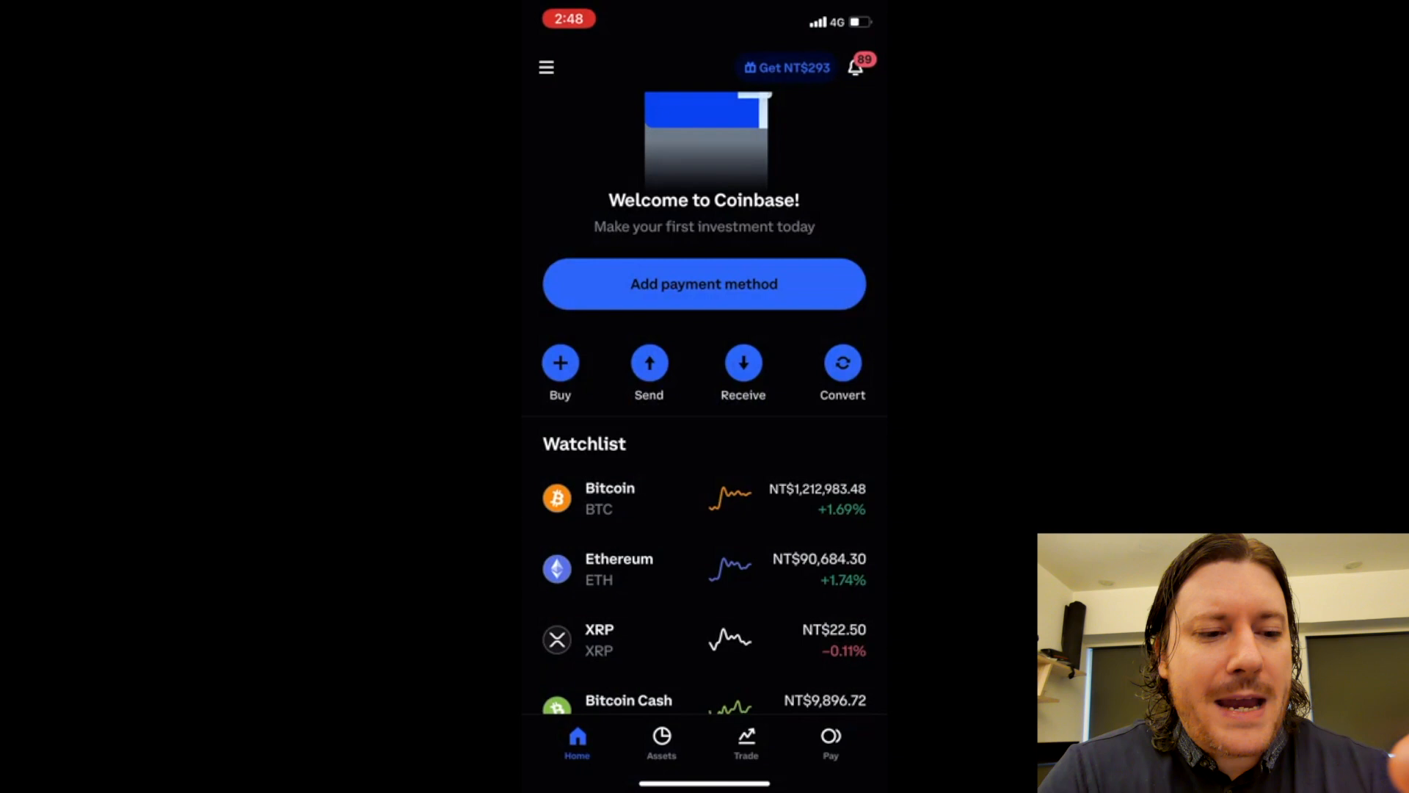
{"action": "scroll", "scroll_direction": "down", "scroll_amount": 3}
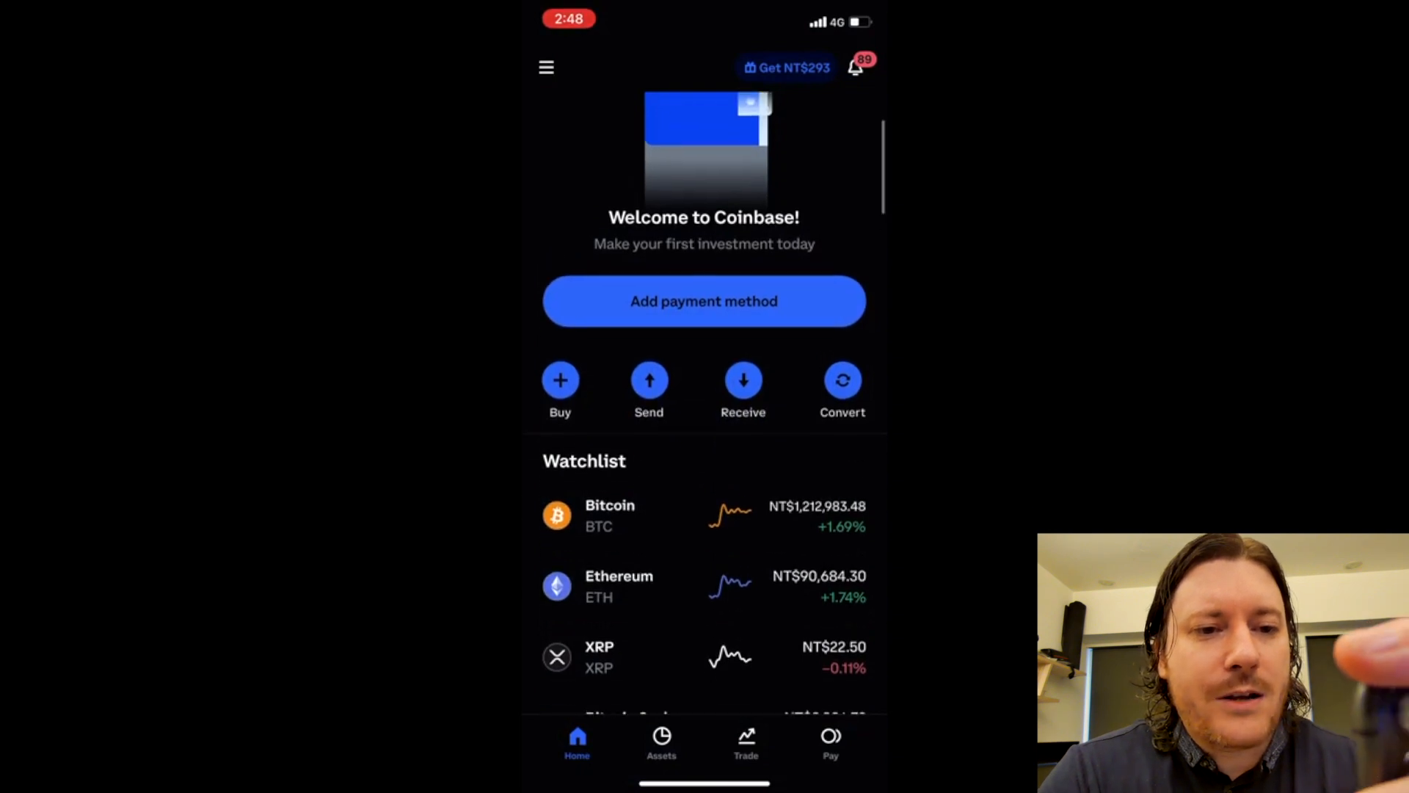
{"action": "left_click", "coordinate": [743, 379]}
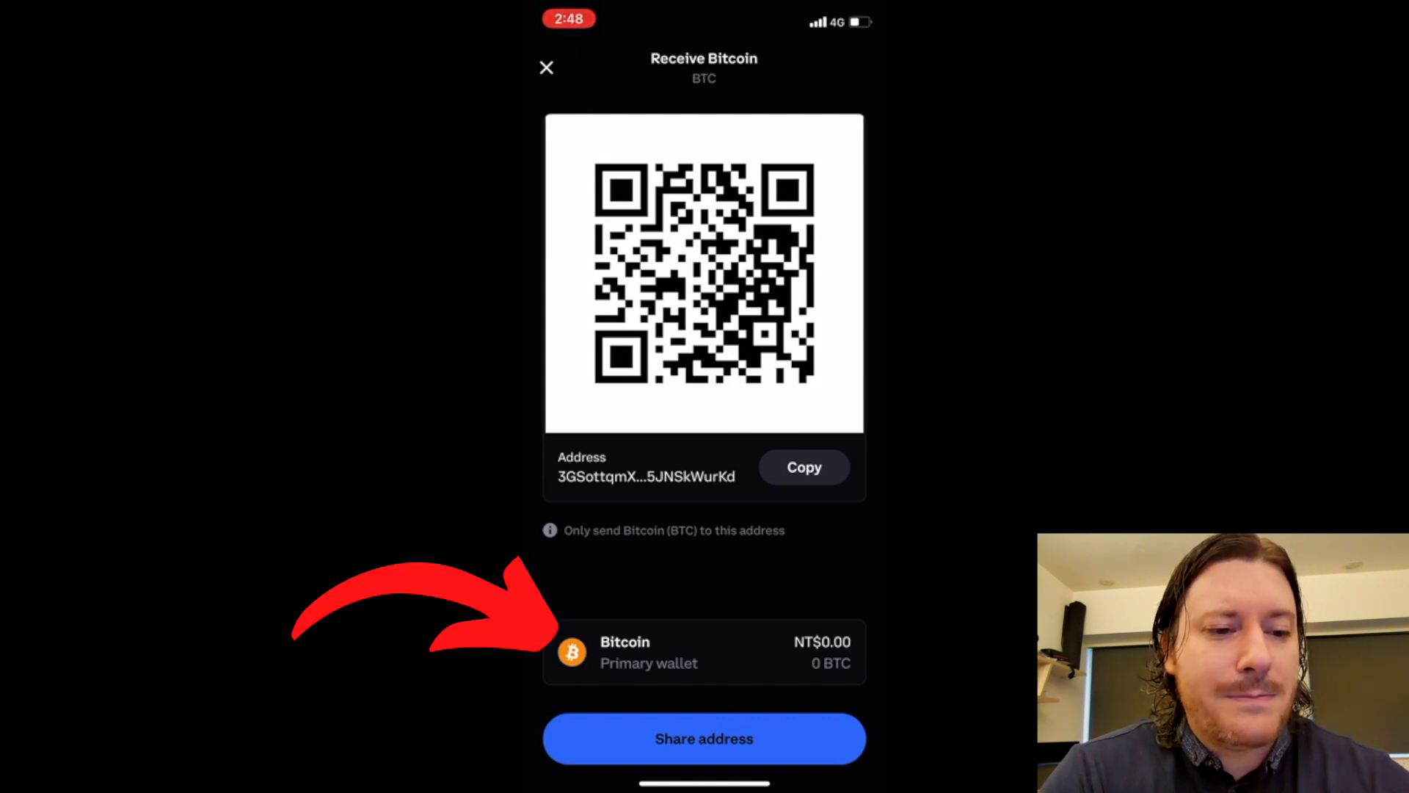
{"action": "left_click", "coordinate": [704, 652]}
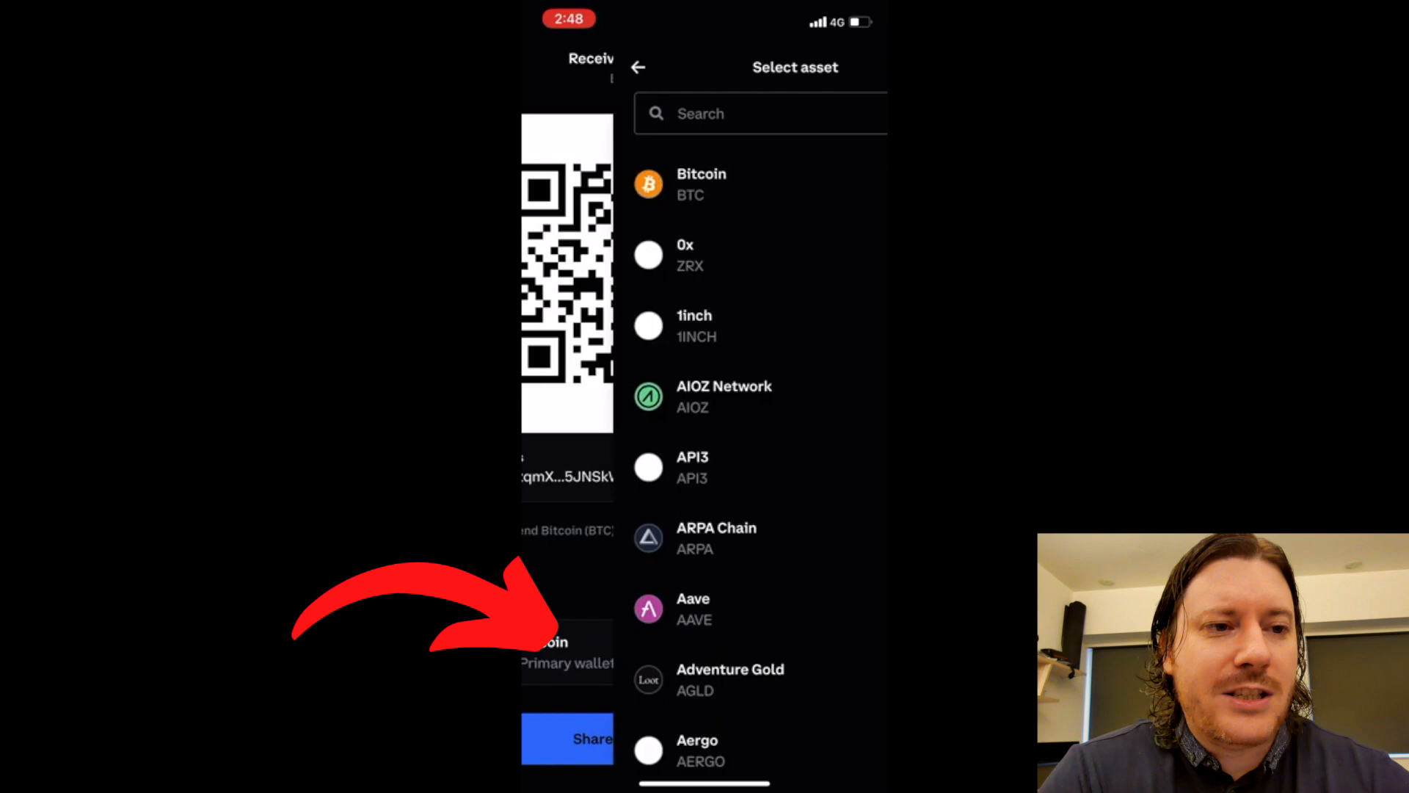
Step: Search the asset list for 'gal' and bring up the Gala receive address with its QR code
{"action": "left_click", "coordinate": [704, 113]}
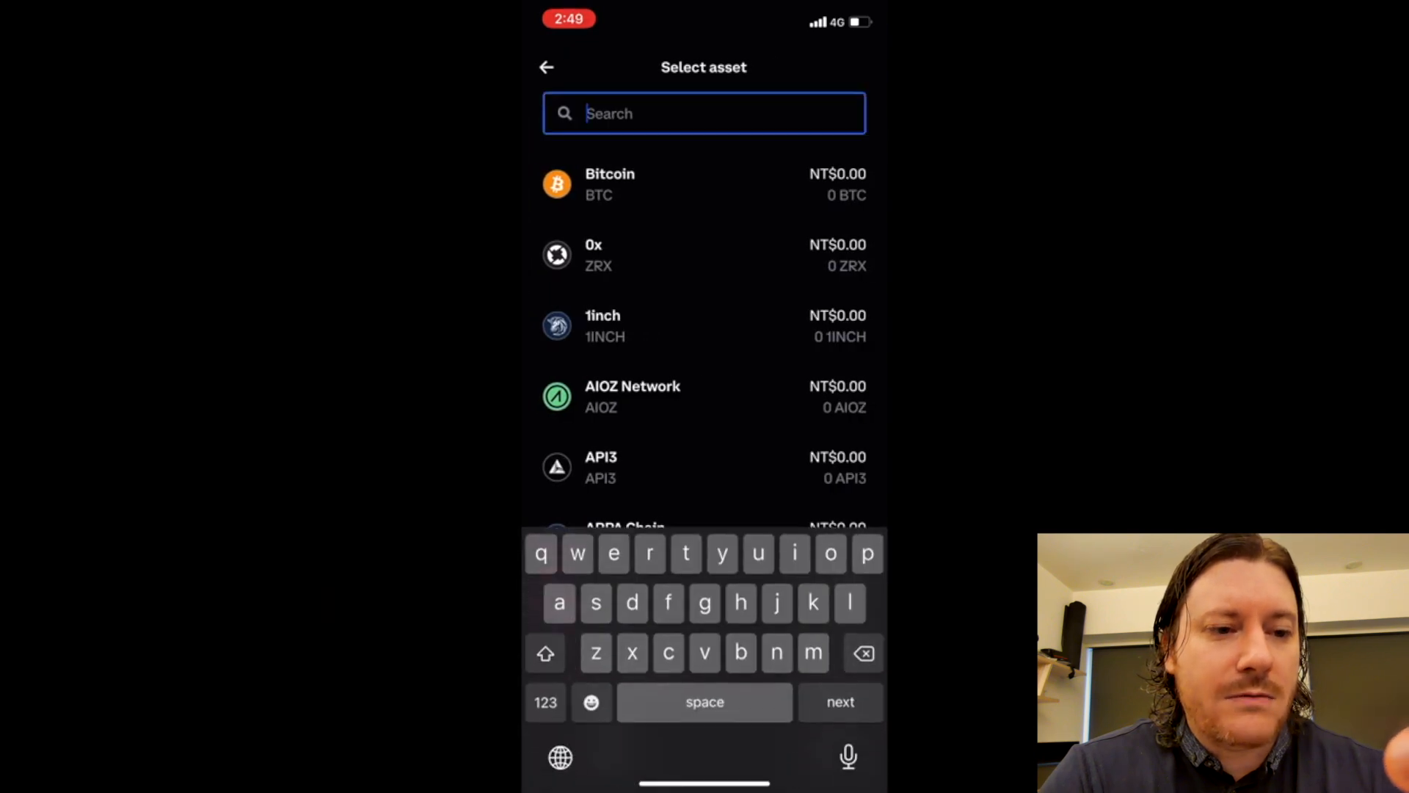
{"action": "type", "text": "g"}
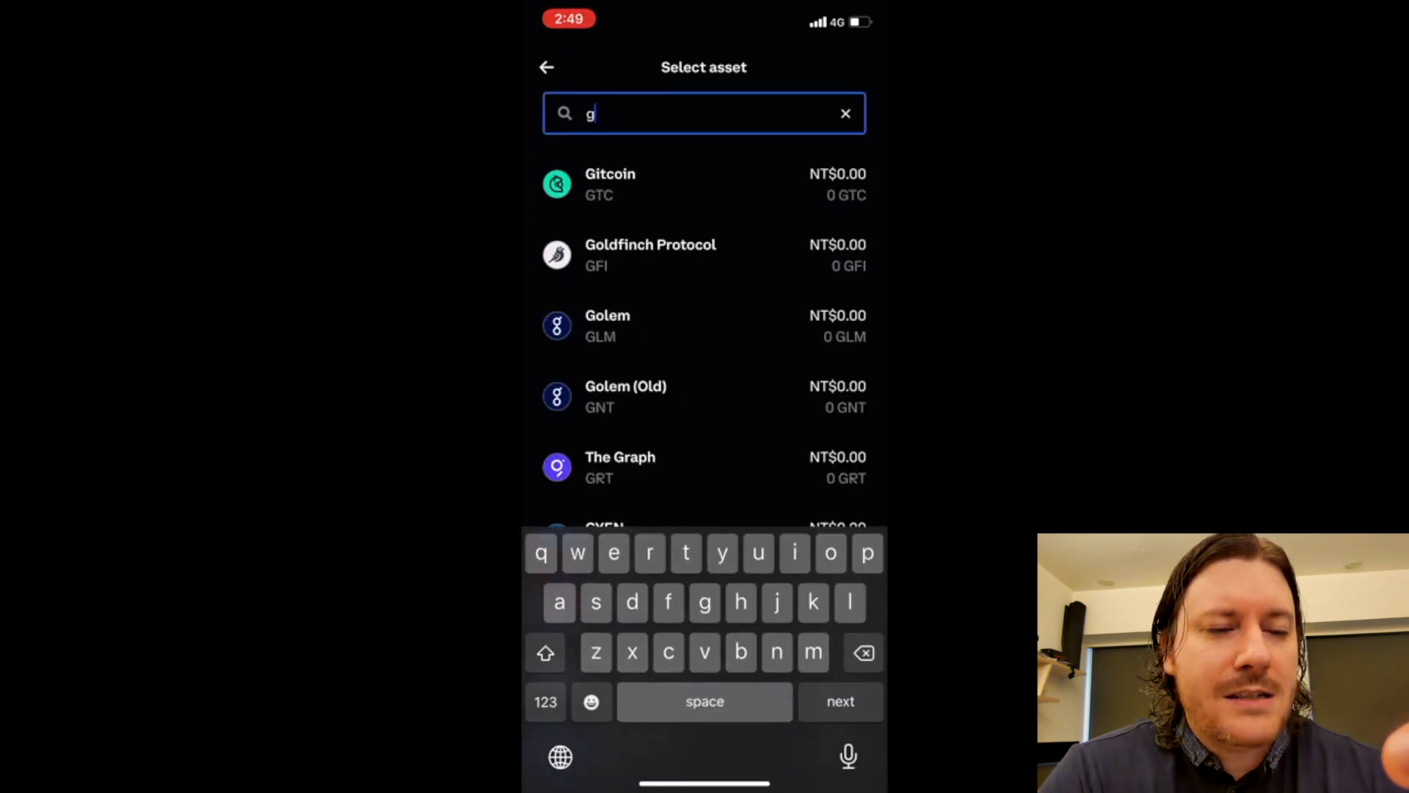
{"action": "type", "text": "al"}
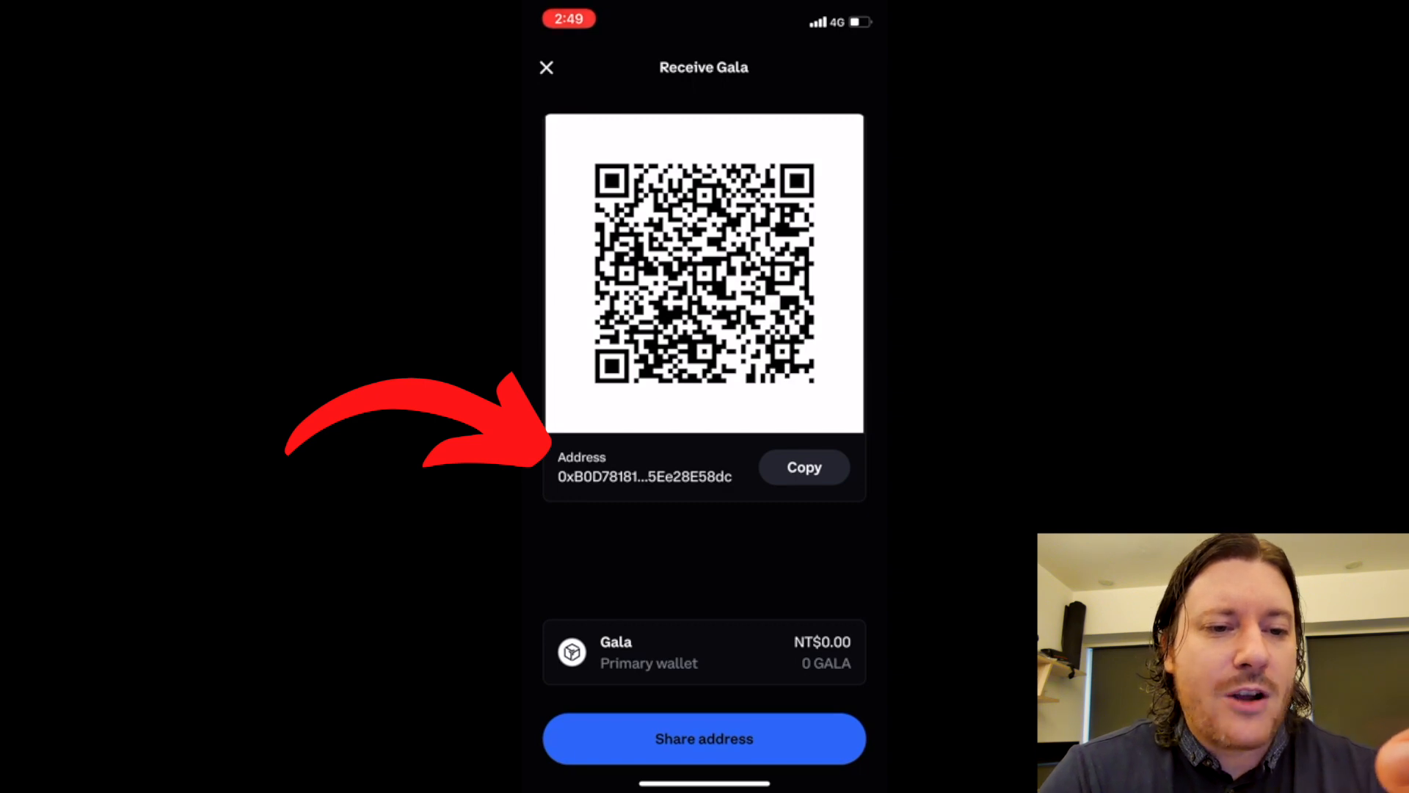
Step: Copy the Gala wallet address and jump to the GALA asset page in Binance
{"action": "left_click", "coordinate": [803, 467]}
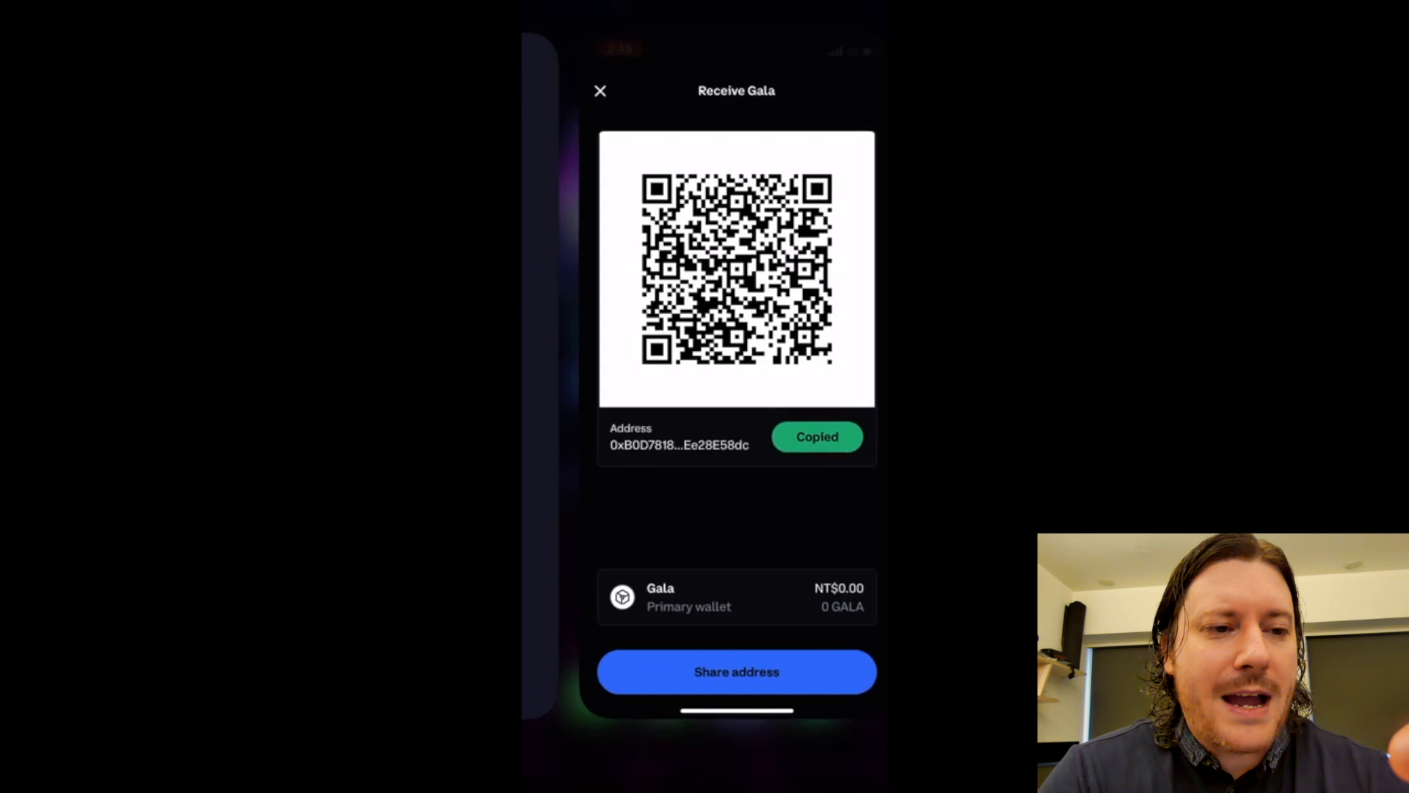
{"action": "left_click", "coordinate": [600, 90]}
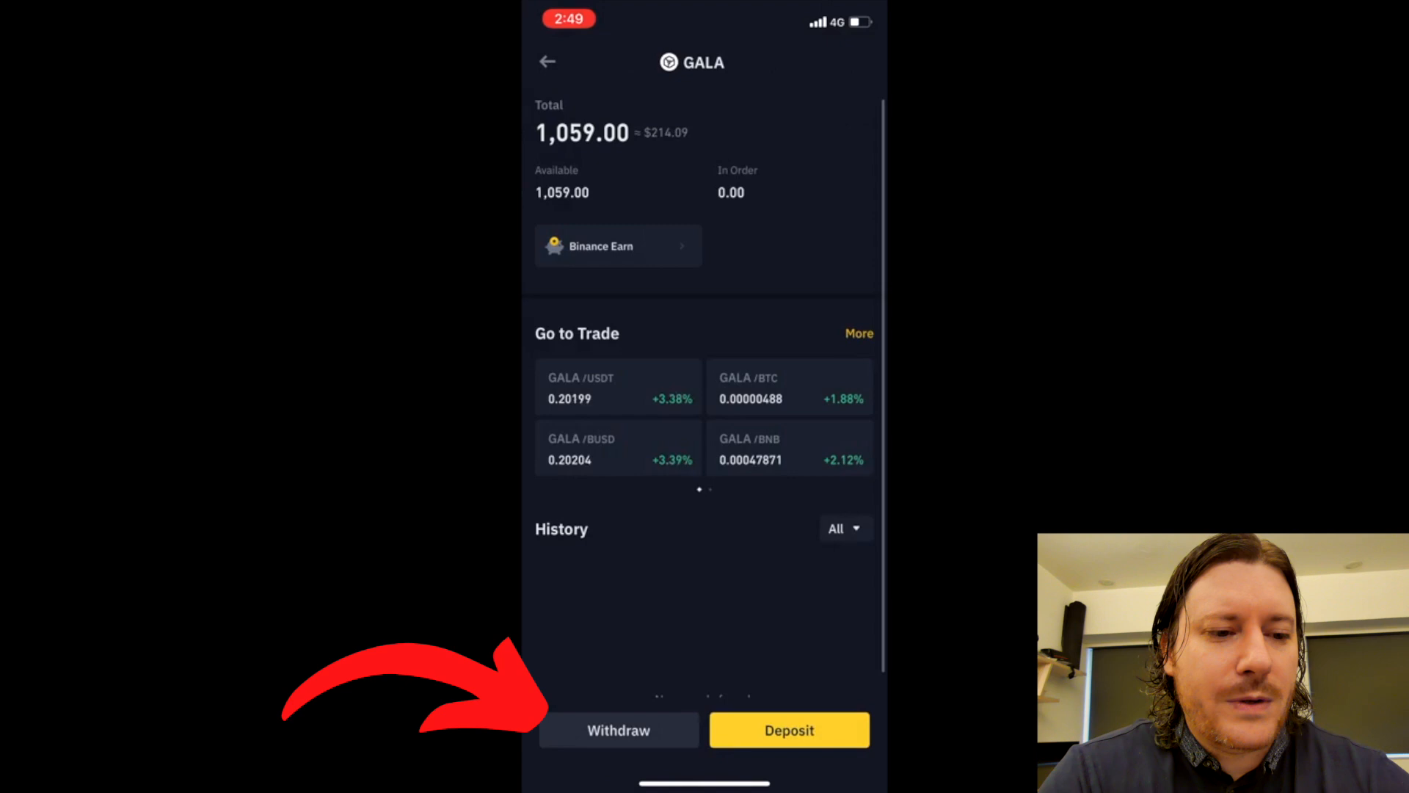
Step: Begin a GALA send via crypto network and paste the copied Coinbase address into the Address field
{"action": "left_click", "coordinate": [618, 729]}
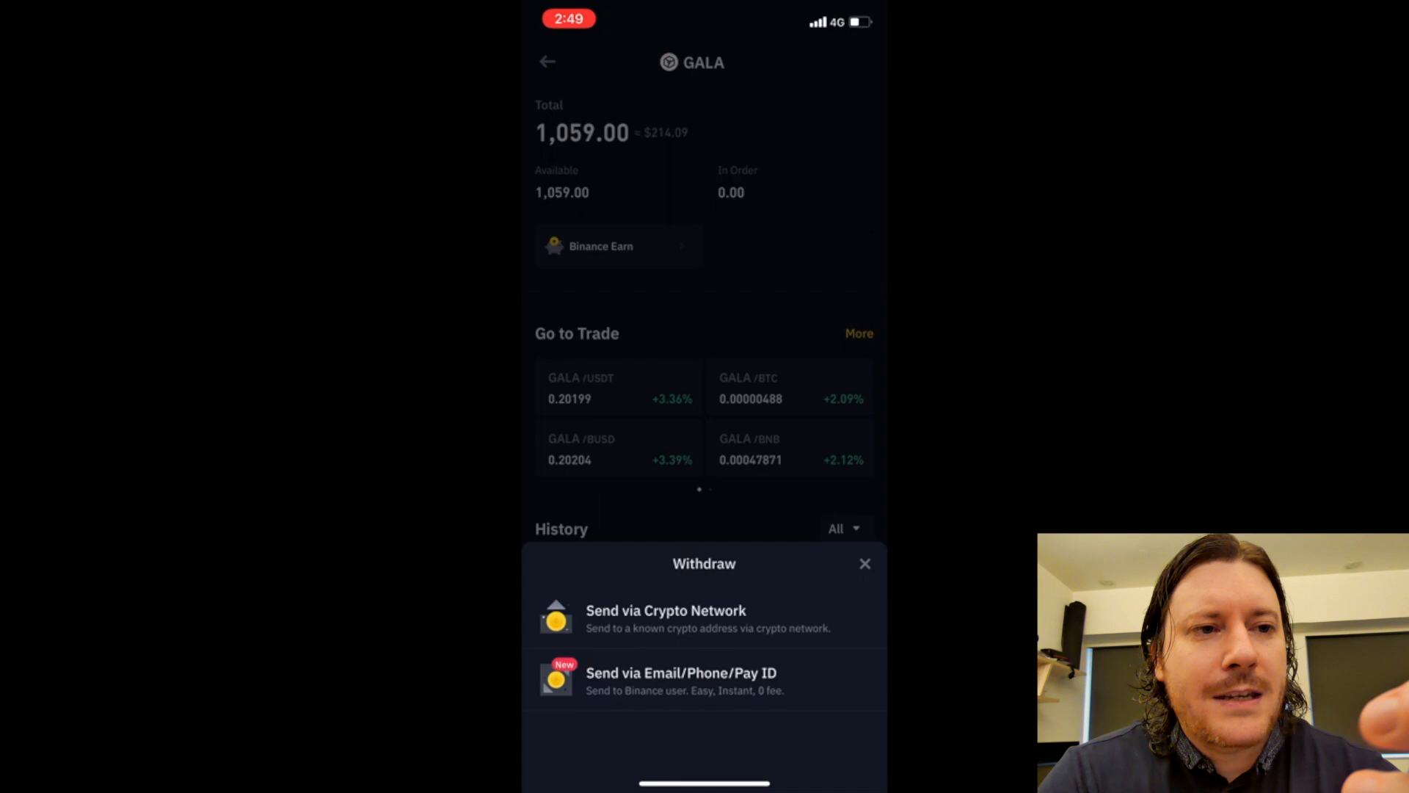
{"action": "left_click", "coordinate": [668, 618]}
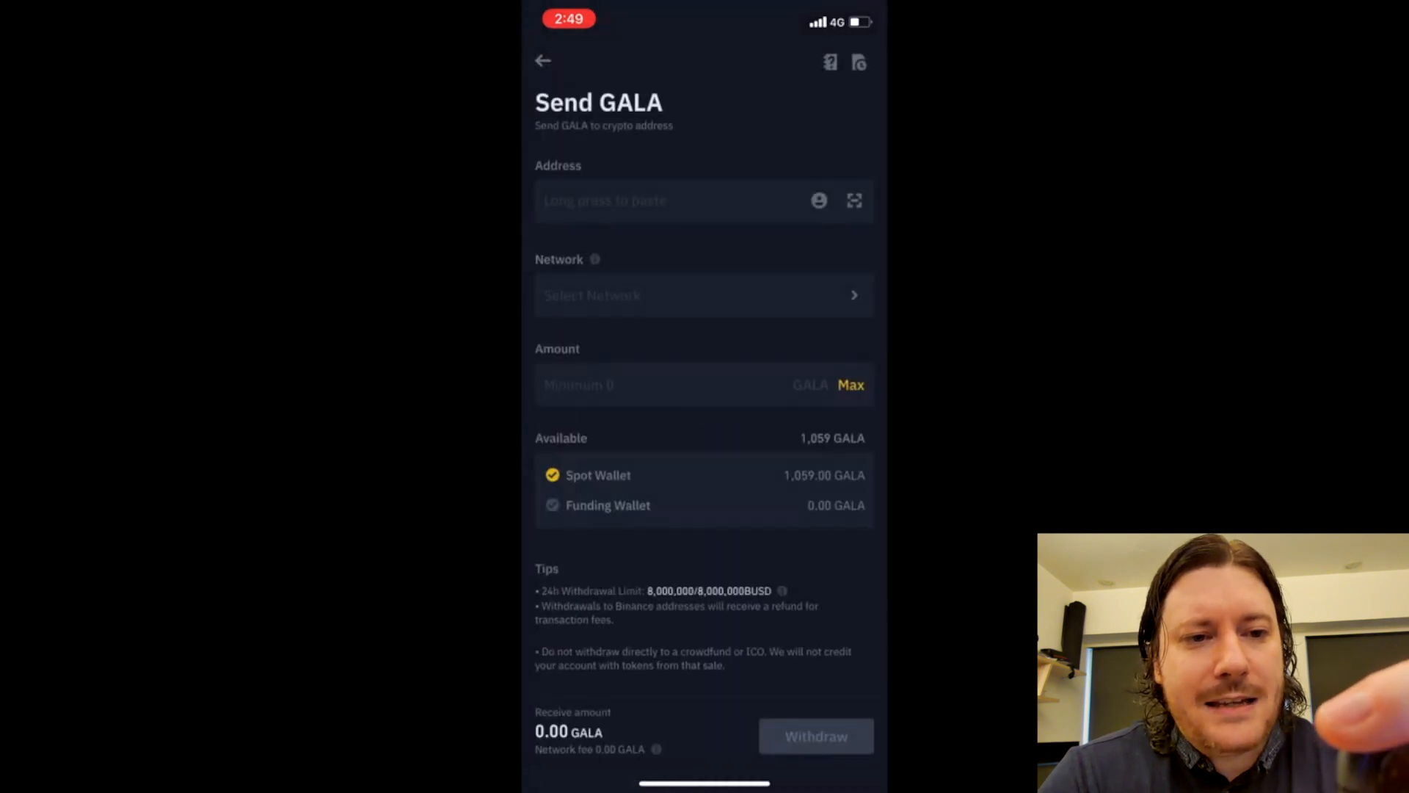
{"action": "left_click", "coordinate": [670, 200]}
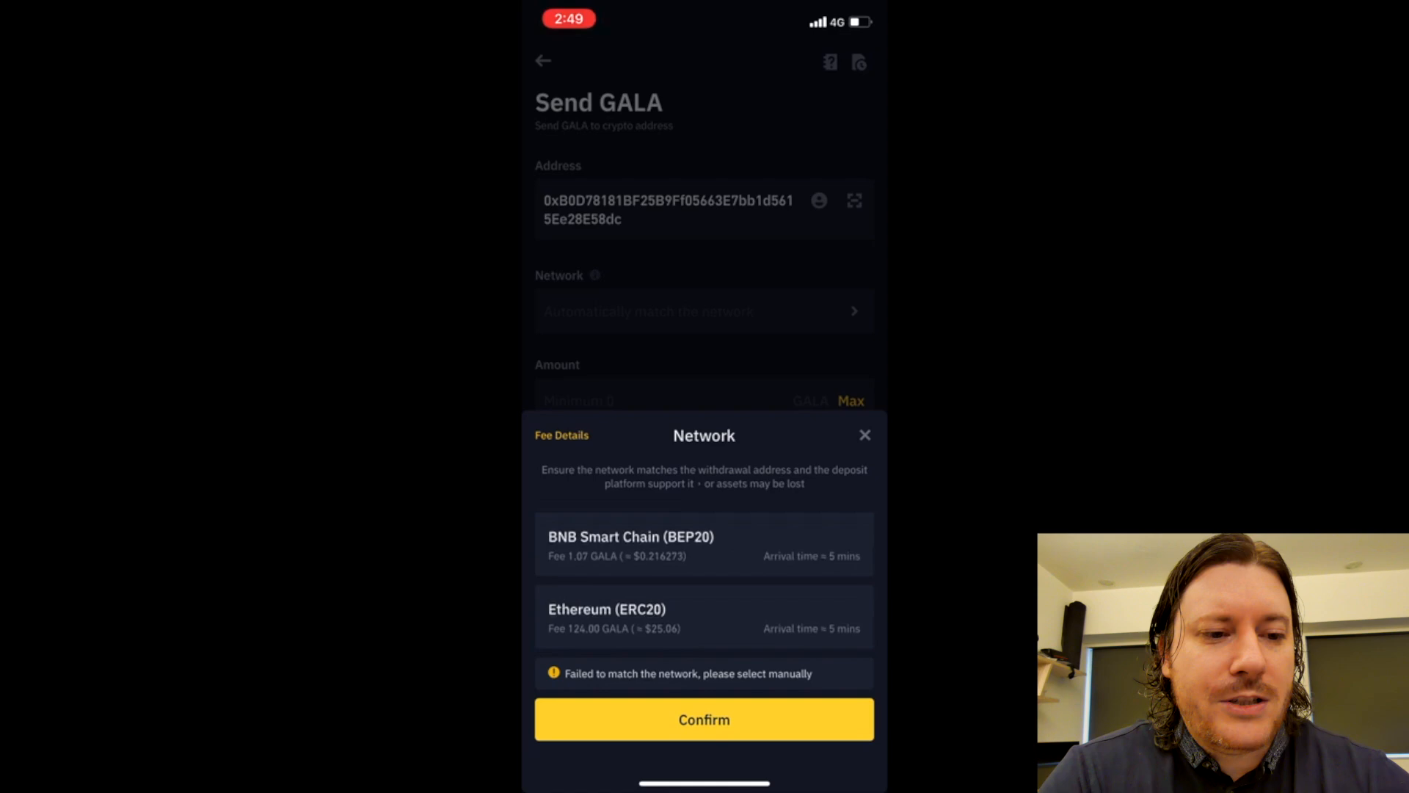
Step: Withdraw the full 1,059 GALA on Ethereum (ERC20), reaching the summary of 935 GALA after a 124 GALA fee
{"action": "left_click", "coordinate": [704, 718]}
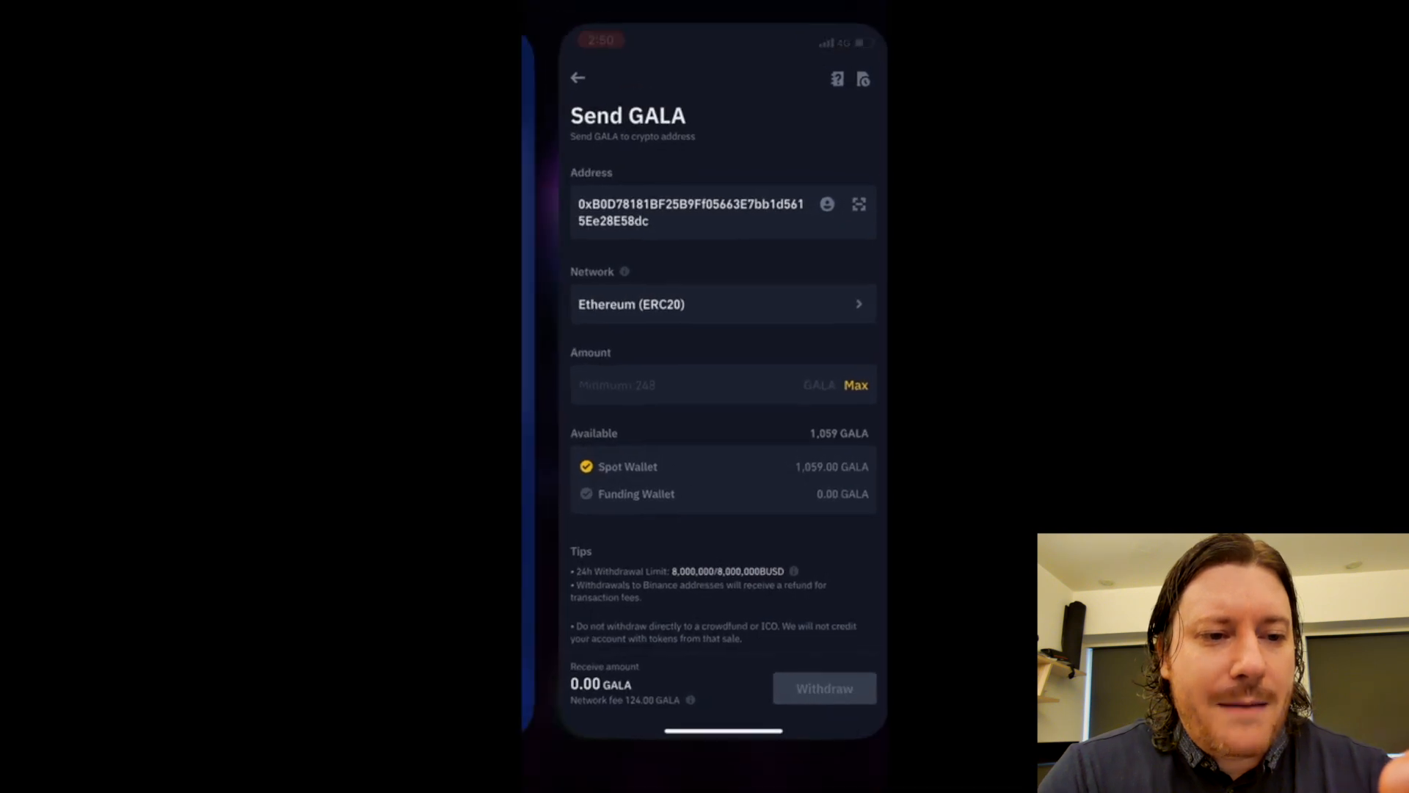
{"action": "left_click", "coordinate": [855, 385]}
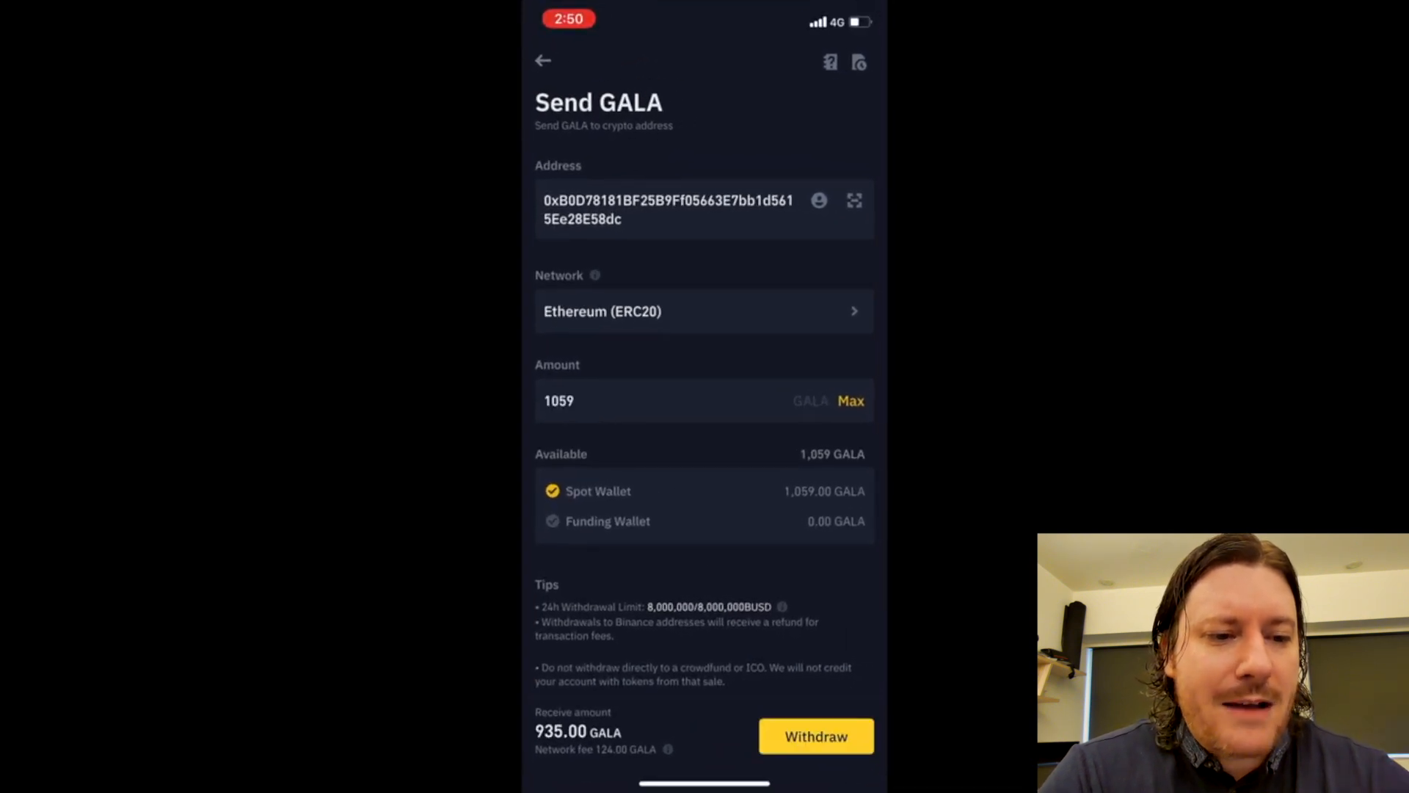
{"action": "scroll", "scroll_direction": "up", "scroll_amount": 3}
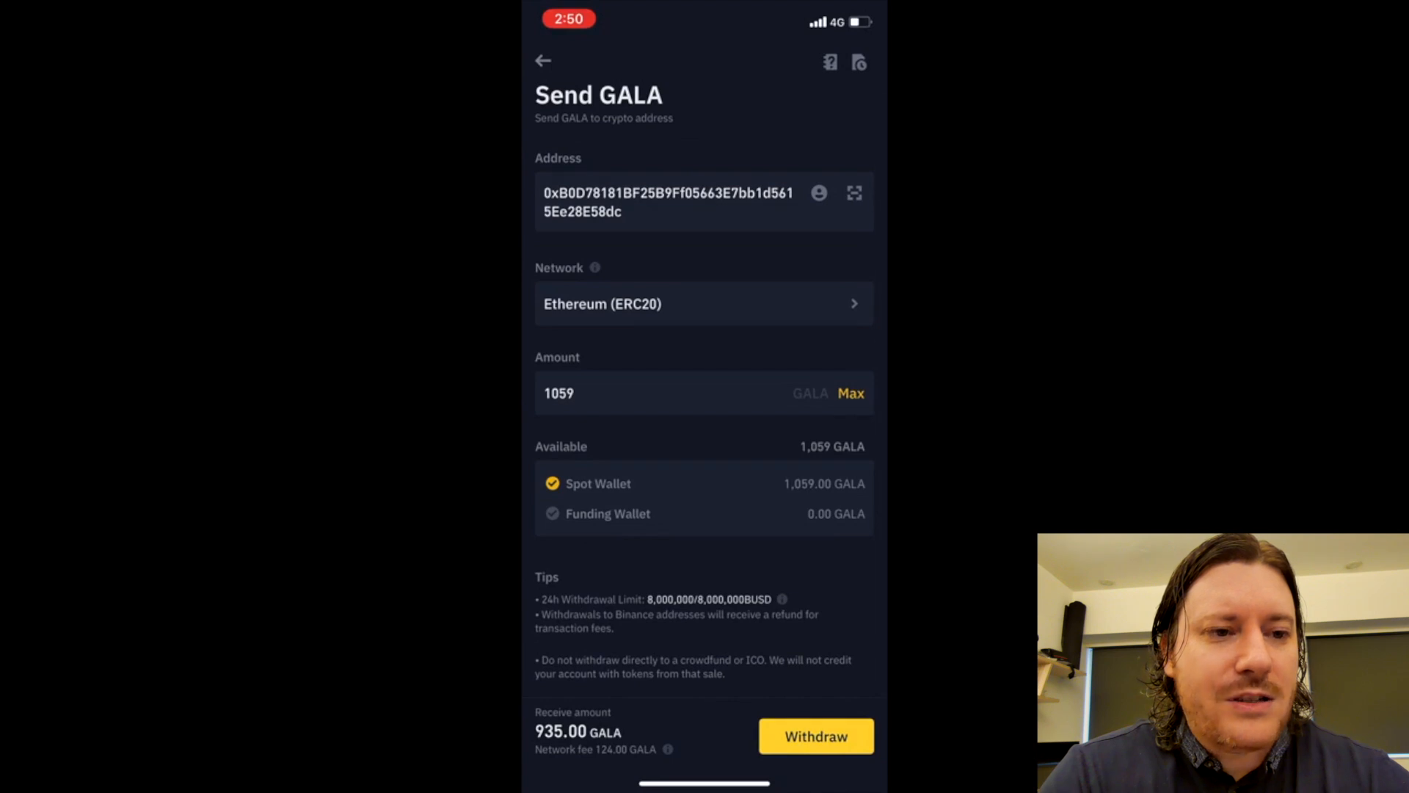
{"action": "left_click", "coordinate": [814, 735]}
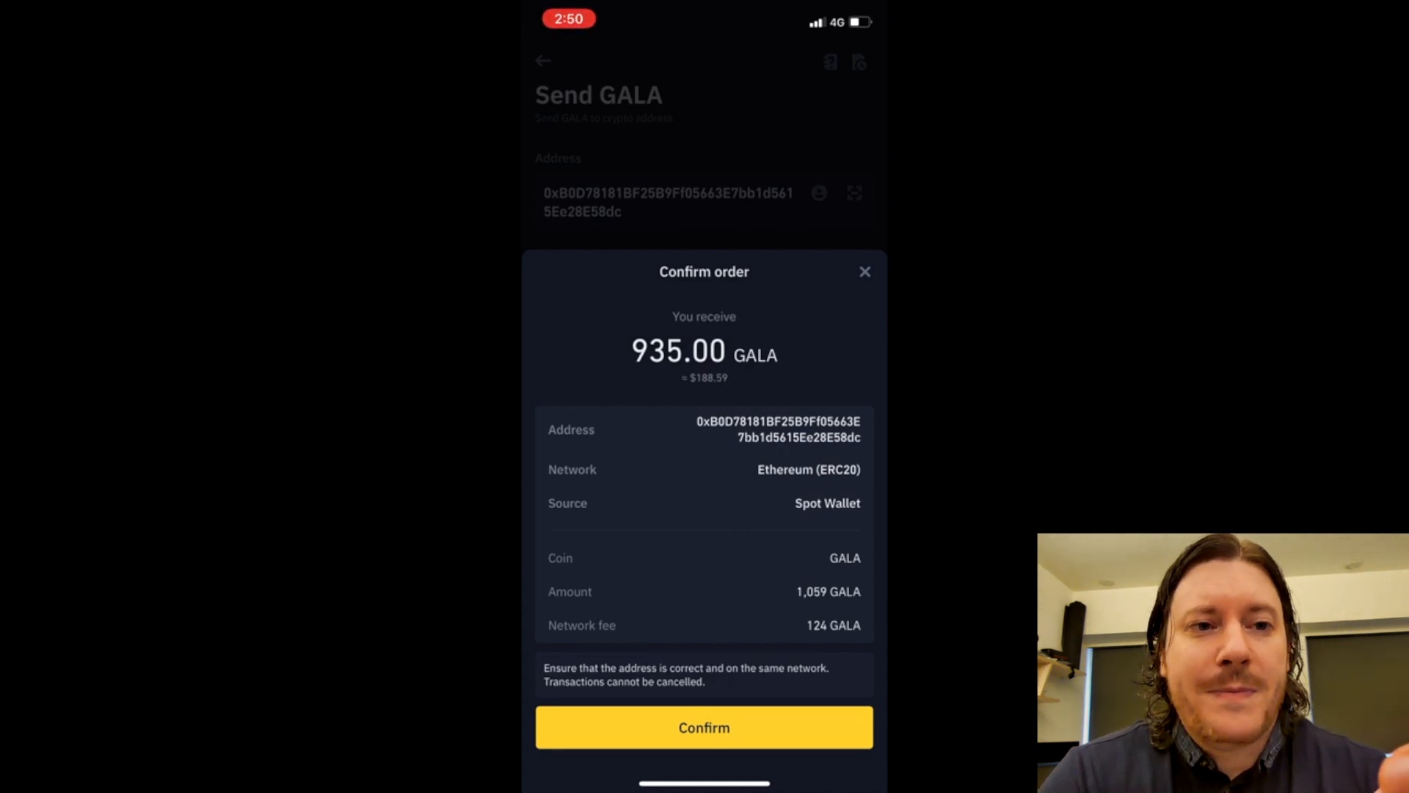
Step: Dismiss the Confirm order sheet, back out to the GALA page and return to Coinbase's Receive Gala screen
{"action": "left_click", "coordinate": [864, 272]}
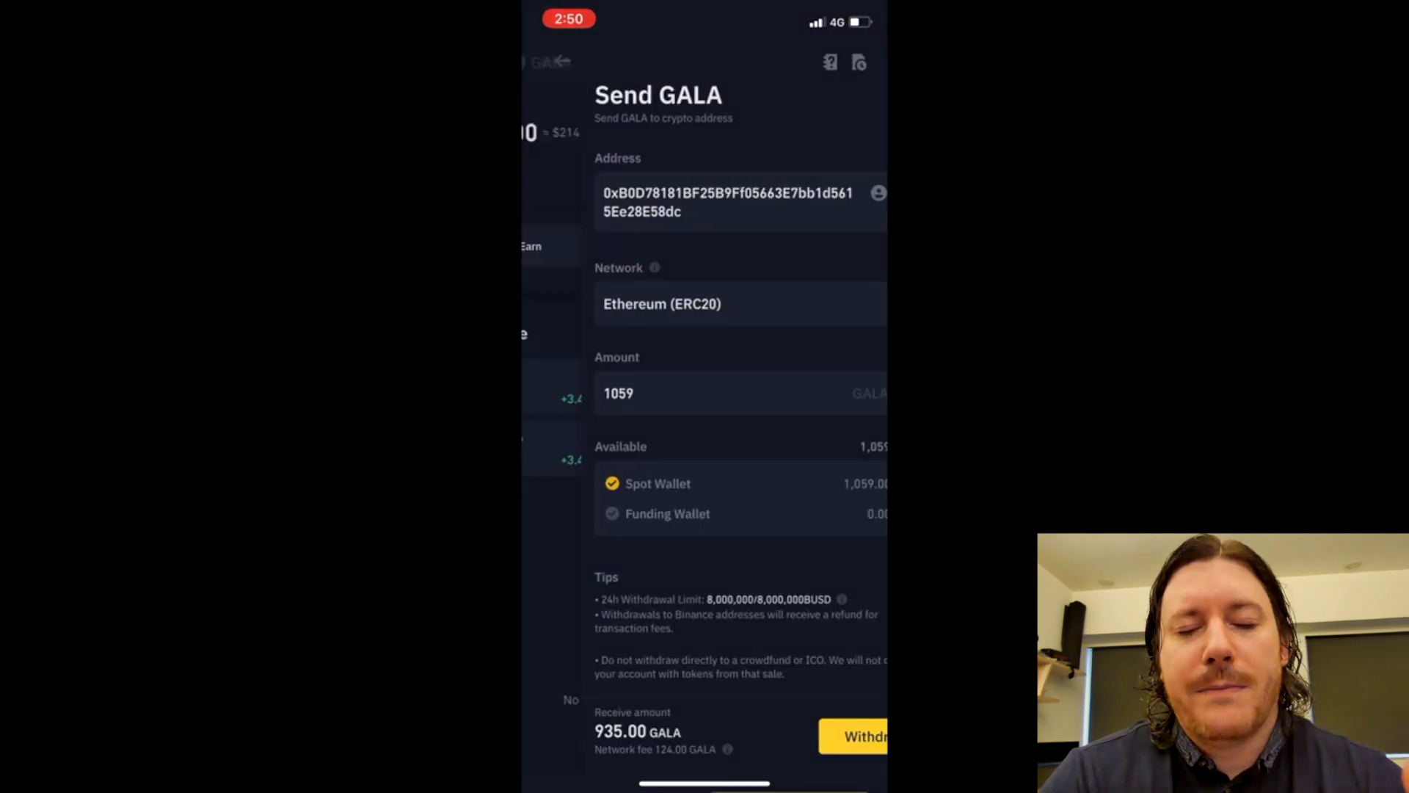
{"action": "left_click", "coordinate": [563, 60]}
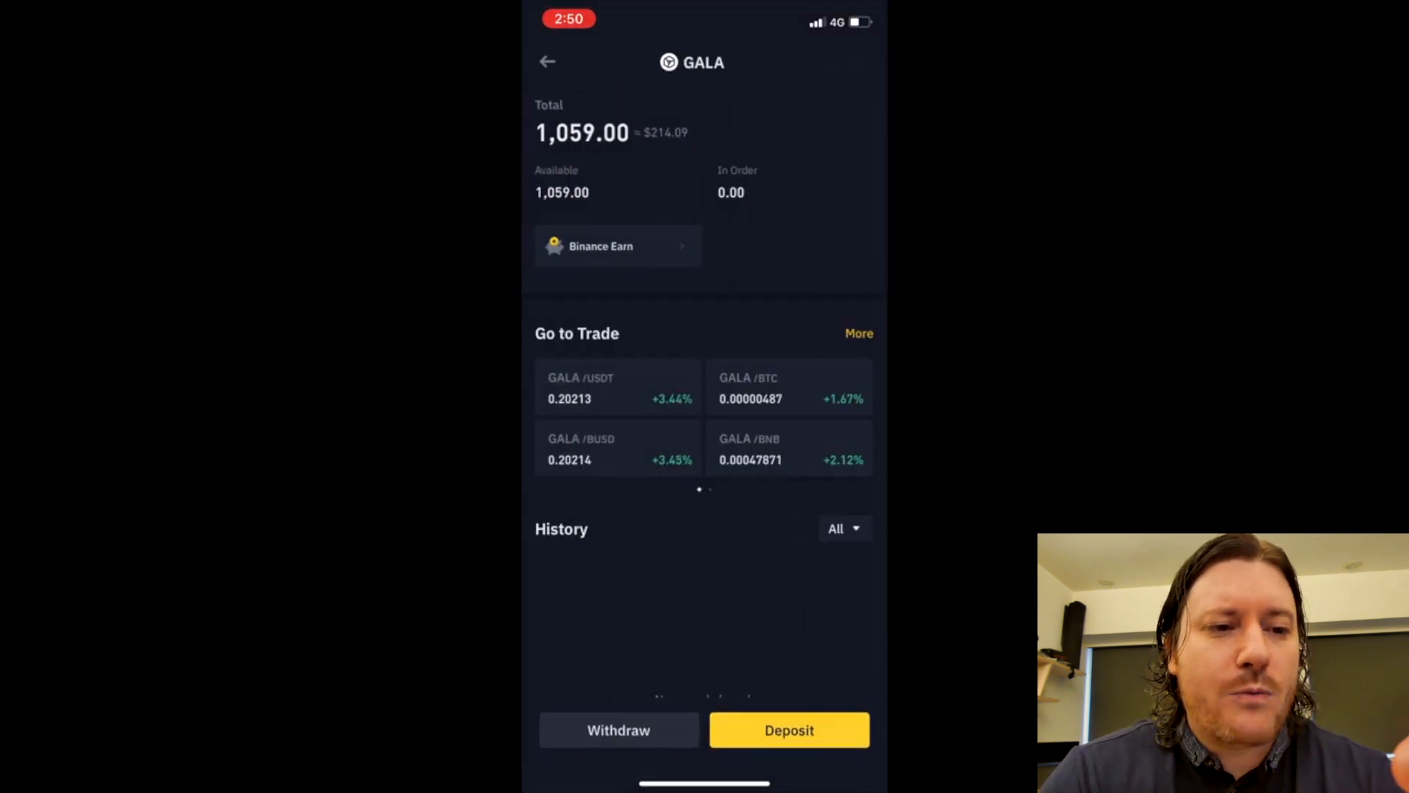
{"action": "left_click", "coordinate": [789, 729]}
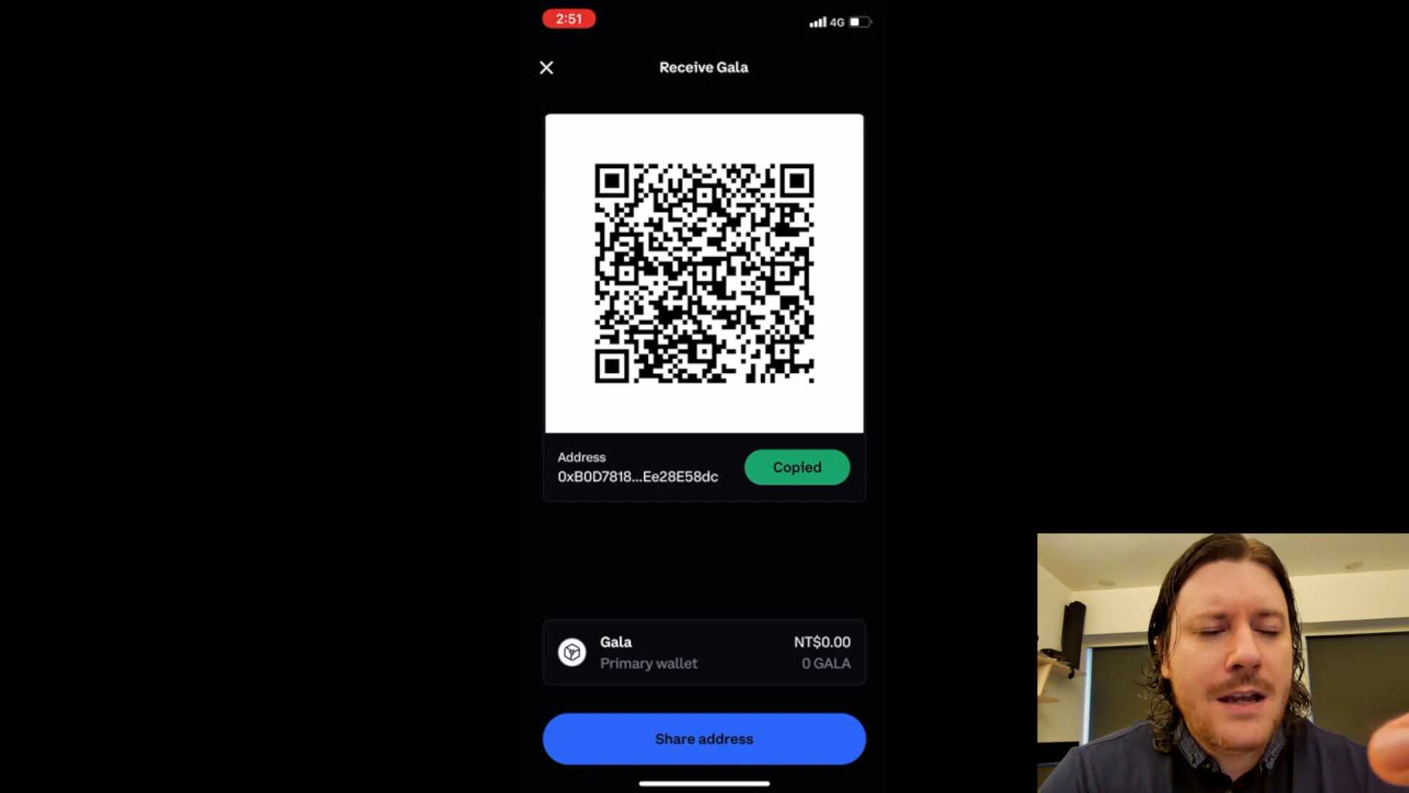
Step: Back in Binance, restart a GALA send via crypto network, then move to the CoinMarketCap Gala overview
{"action": "left_click", "coordinate": [546, 68]}
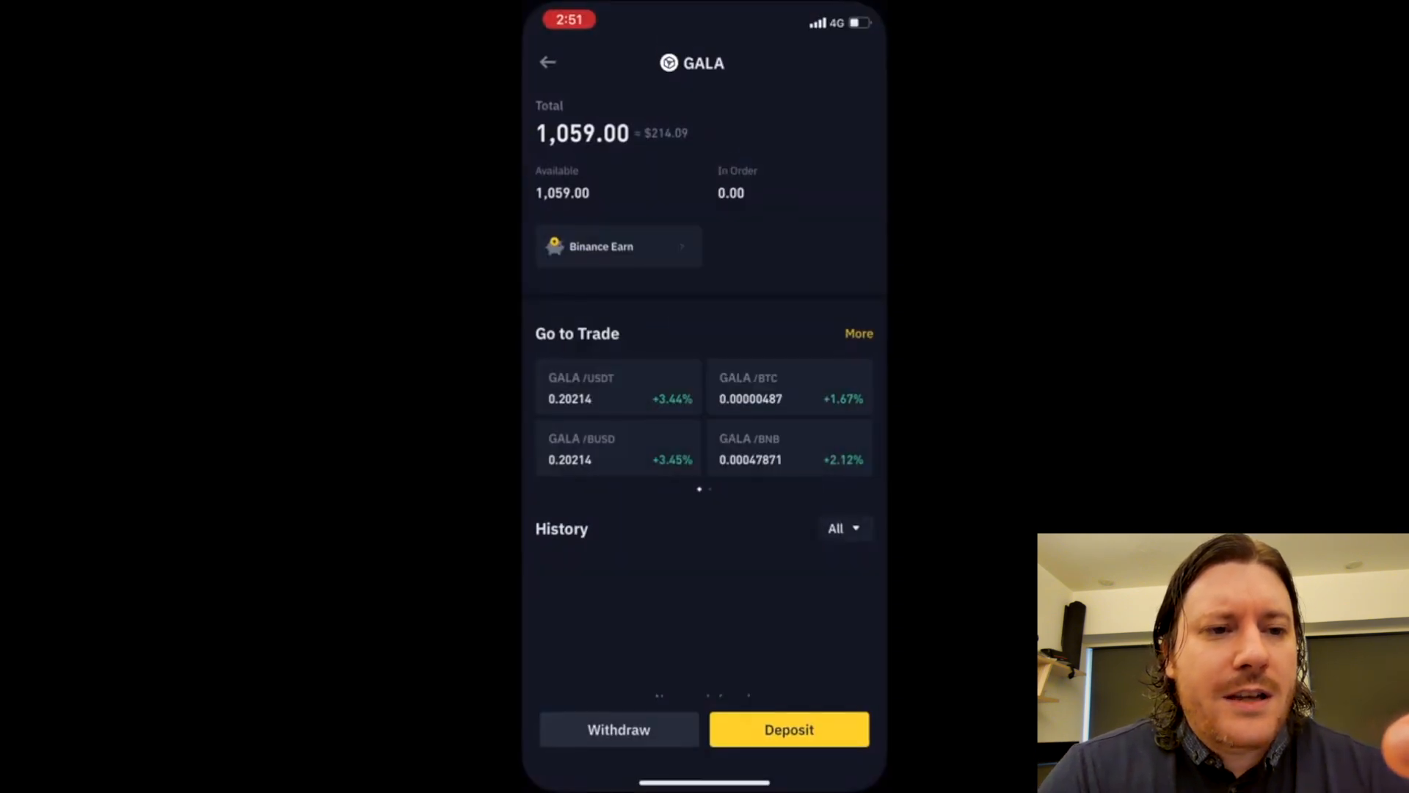
{"action": "left_click", "coordinate": [618, 729]}
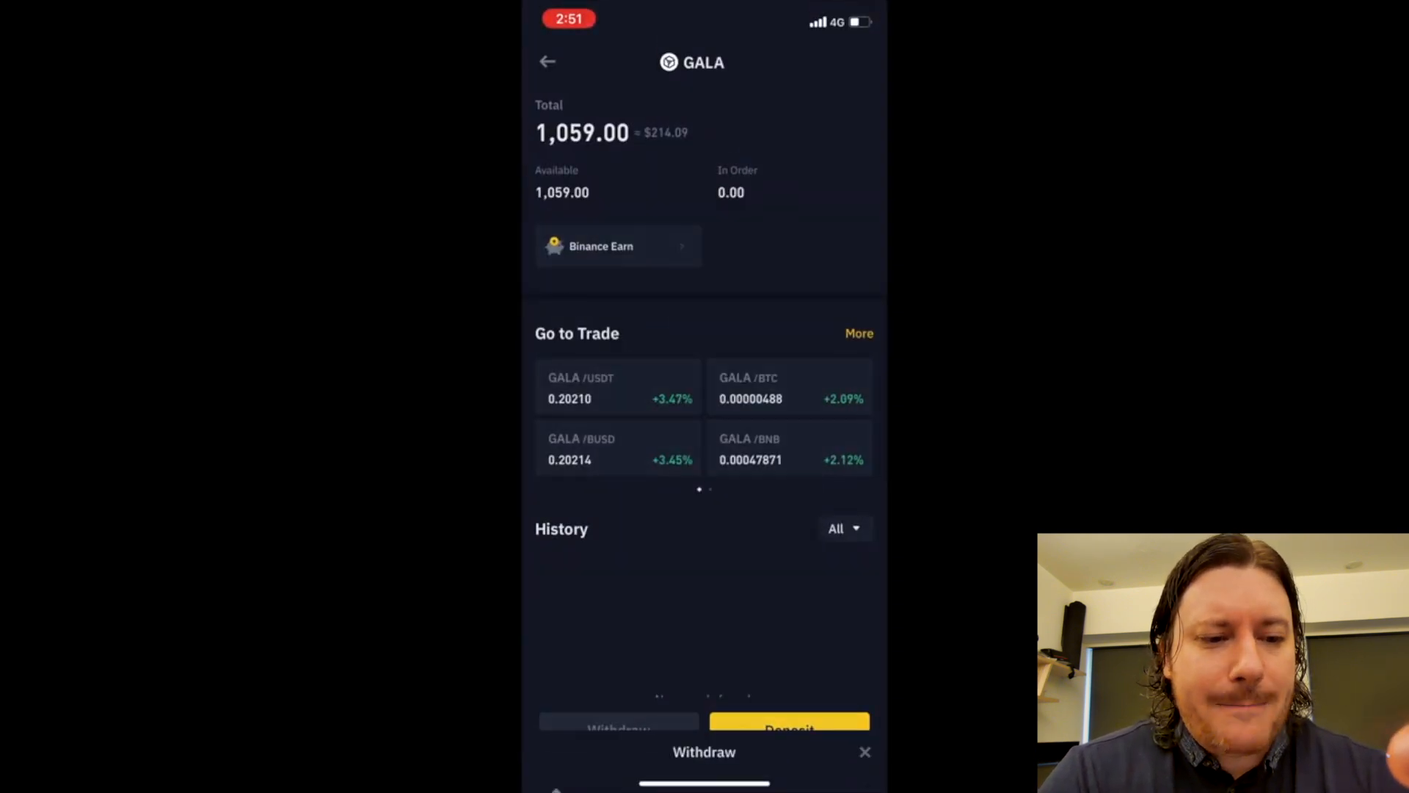
{"action": "left_click", "coordinate": [619, 724]}
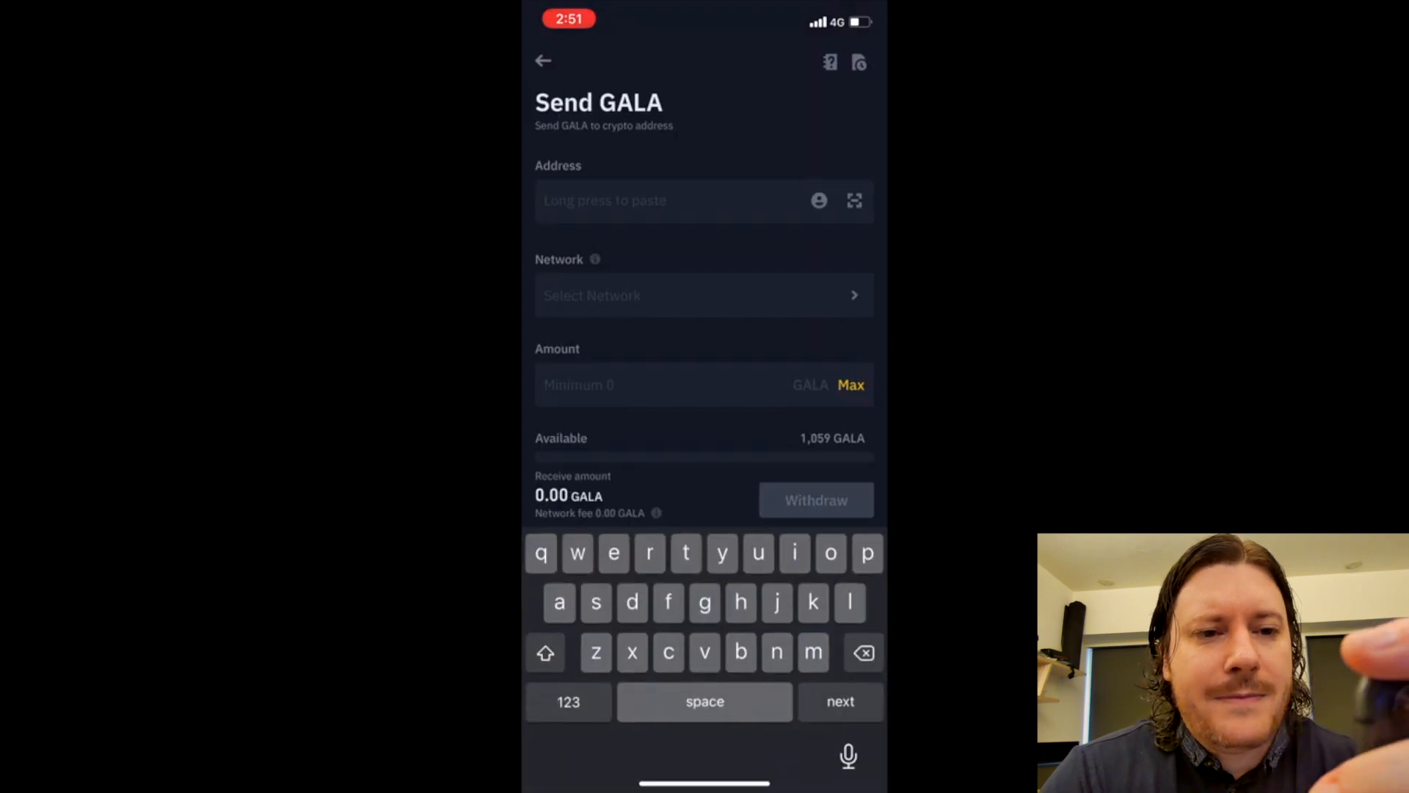
{"action": "left_click", "coordinate": [669, 200]}
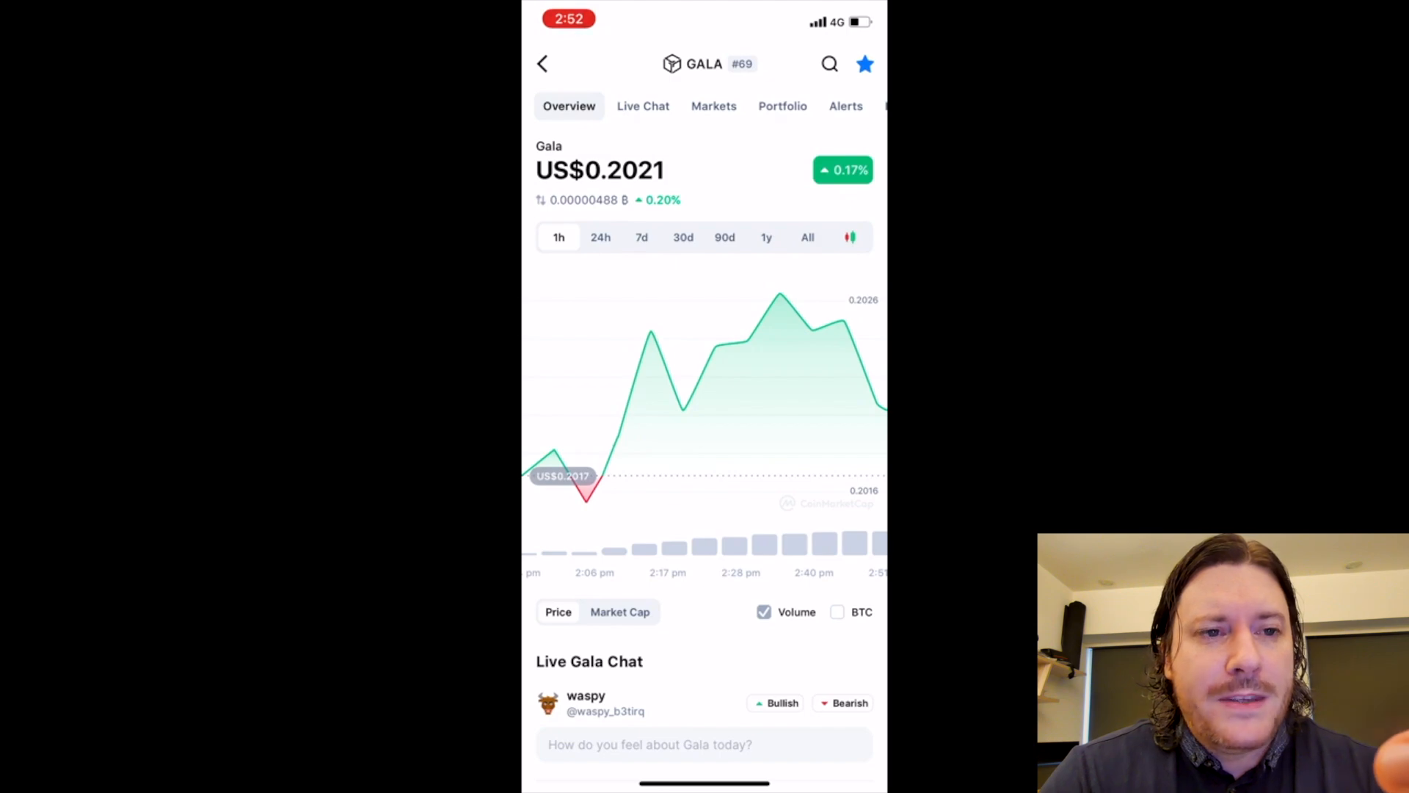
{"action": "scroll", "scroll_direction": "down", "scroll_amount": 3}
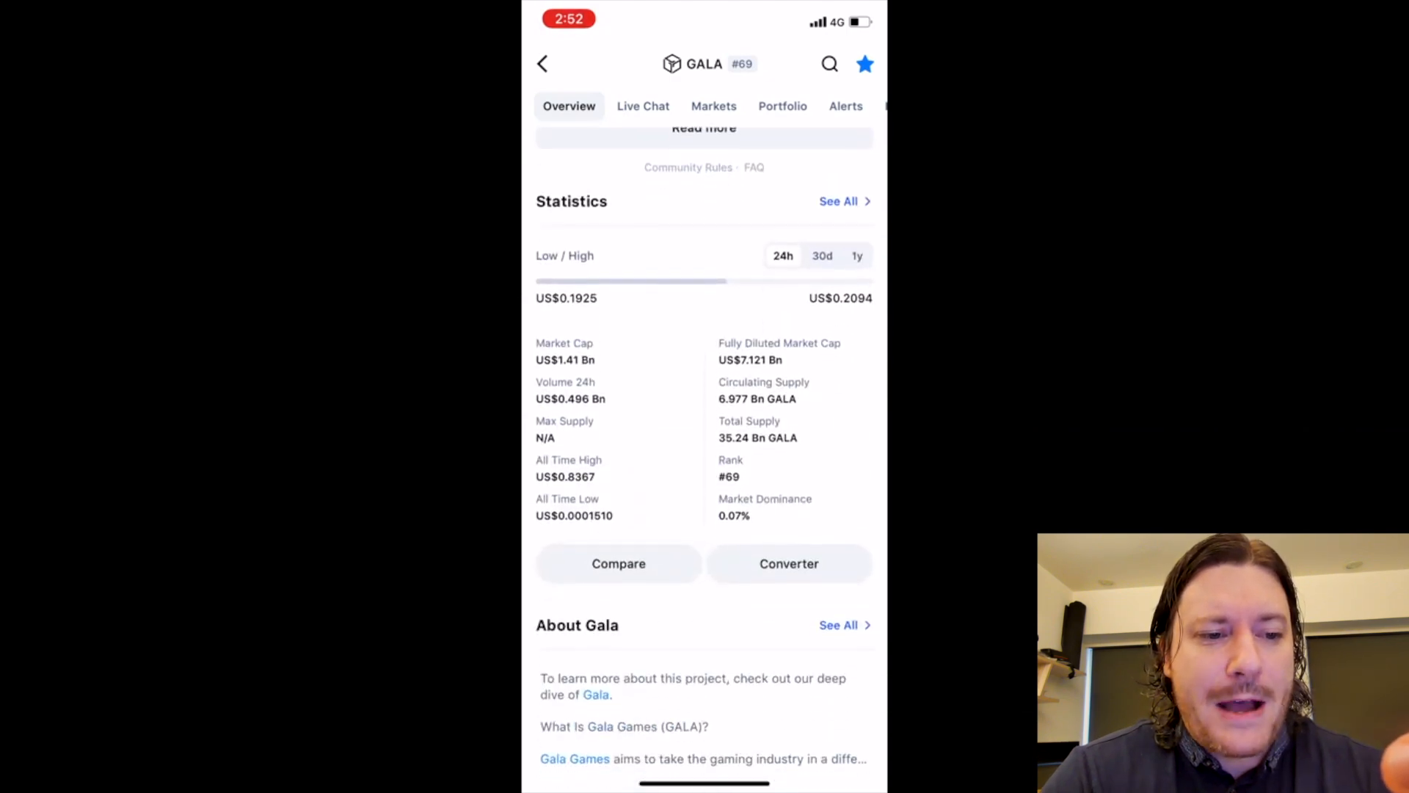
{"action": "scroll", "scroll_direction": "down", "scroll_amount": 3}
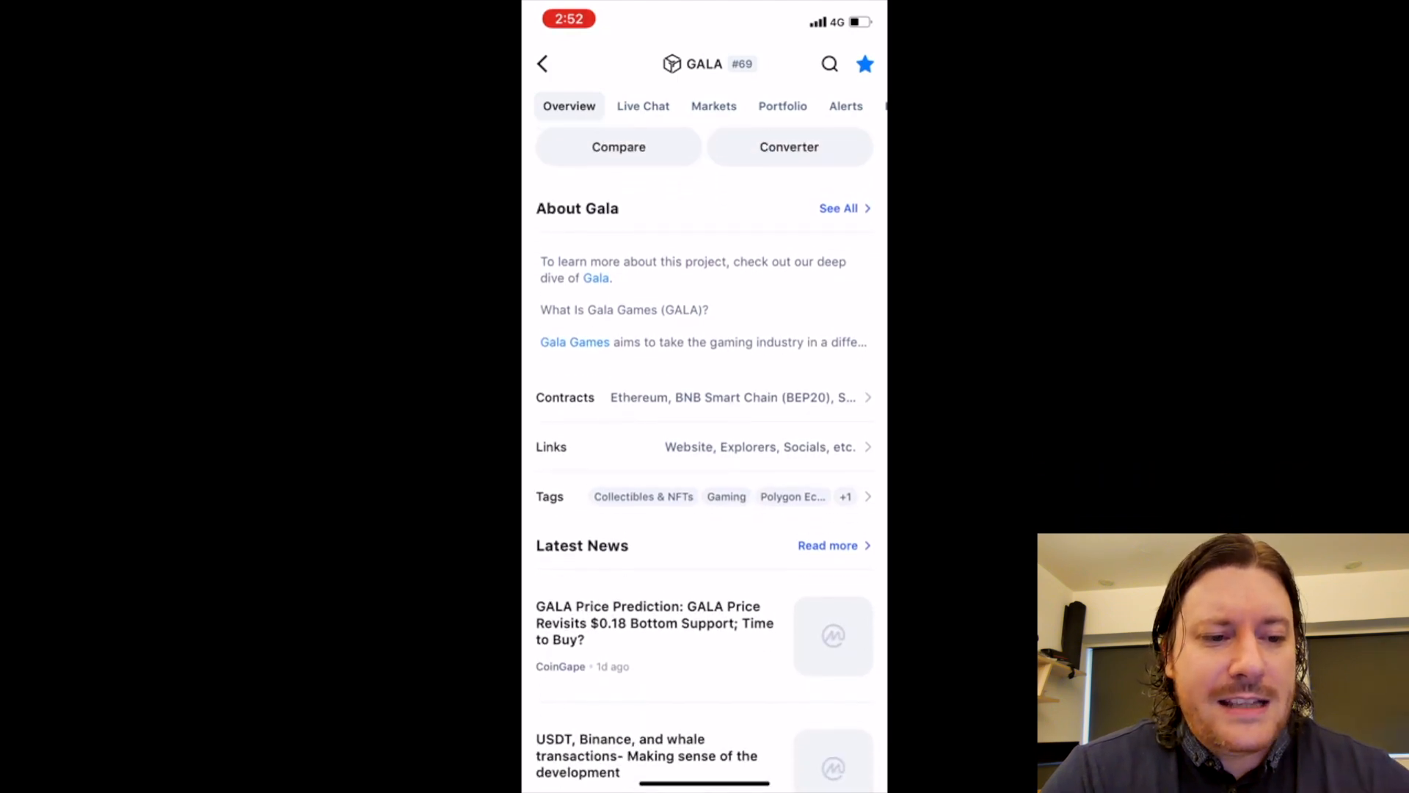
{"action": "left_click", "coordinate": [704, 397]}
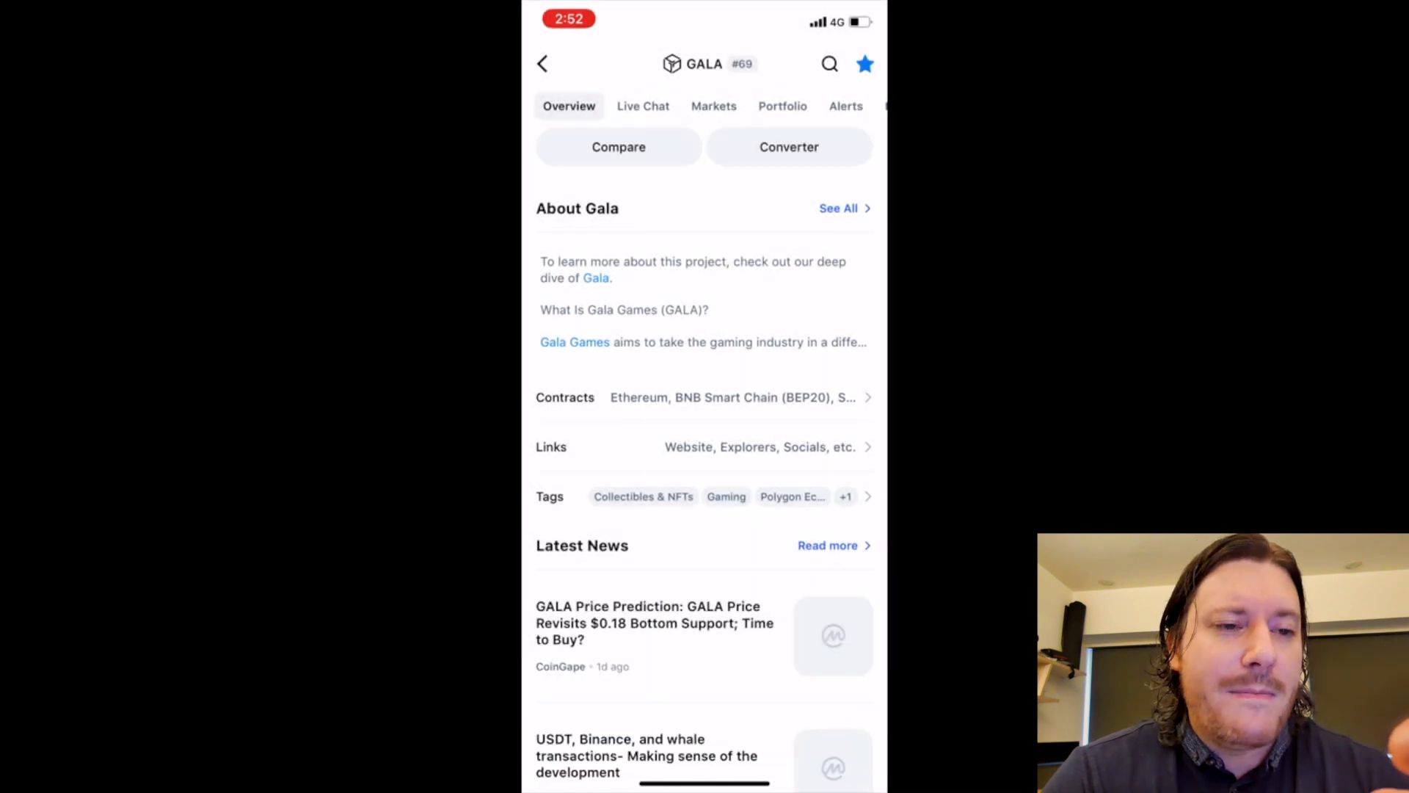
{"action": "scroll", "scroll_direction": "down", "scroll_amount": 3}
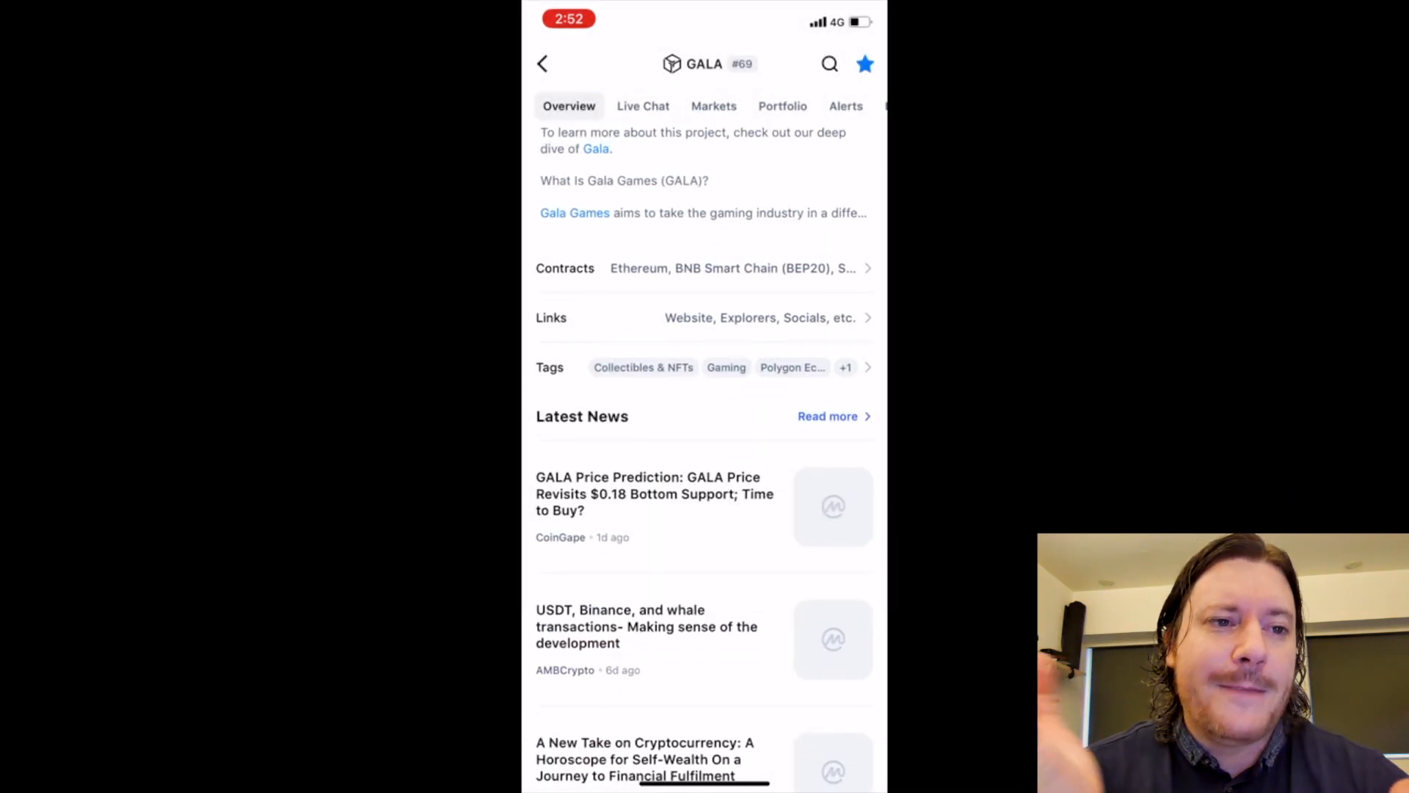